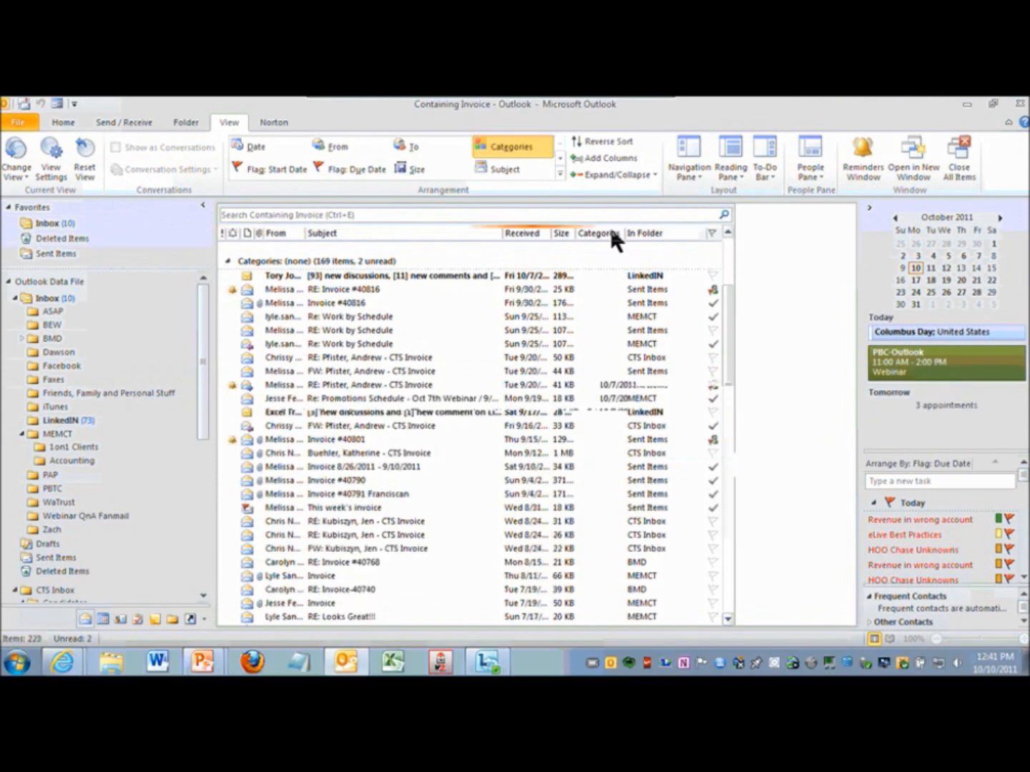
Step: Return to the date-grouped Inbox listing from the Invoice search results
left_click(48, 299)
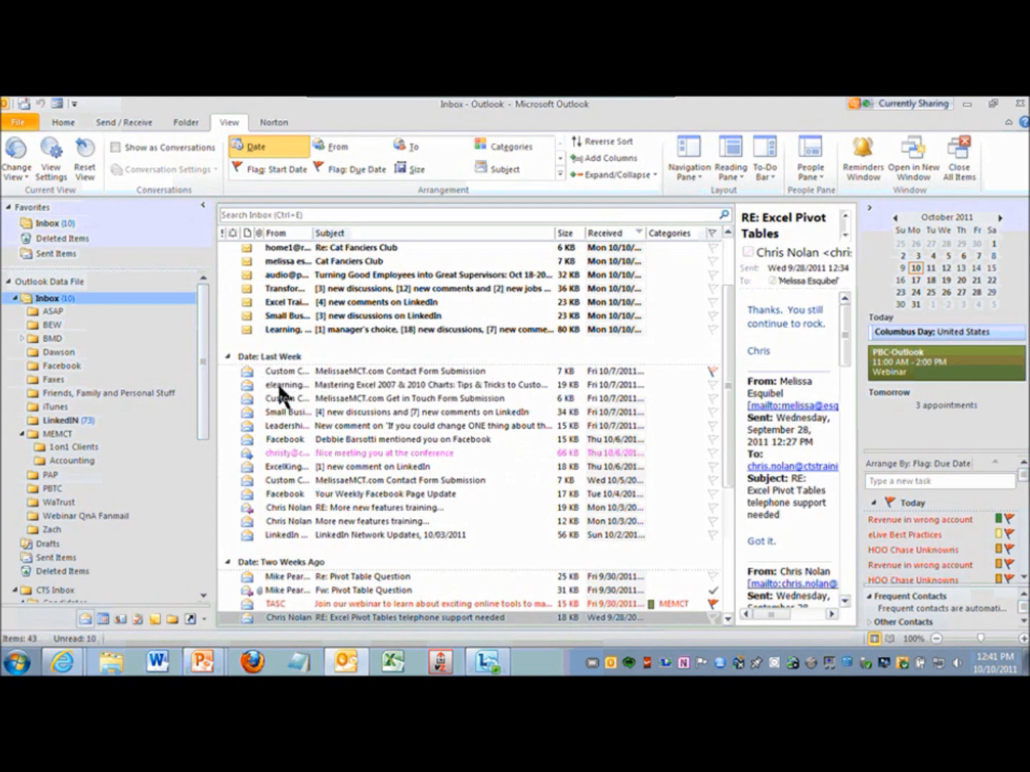
mouse_move(372, 562)
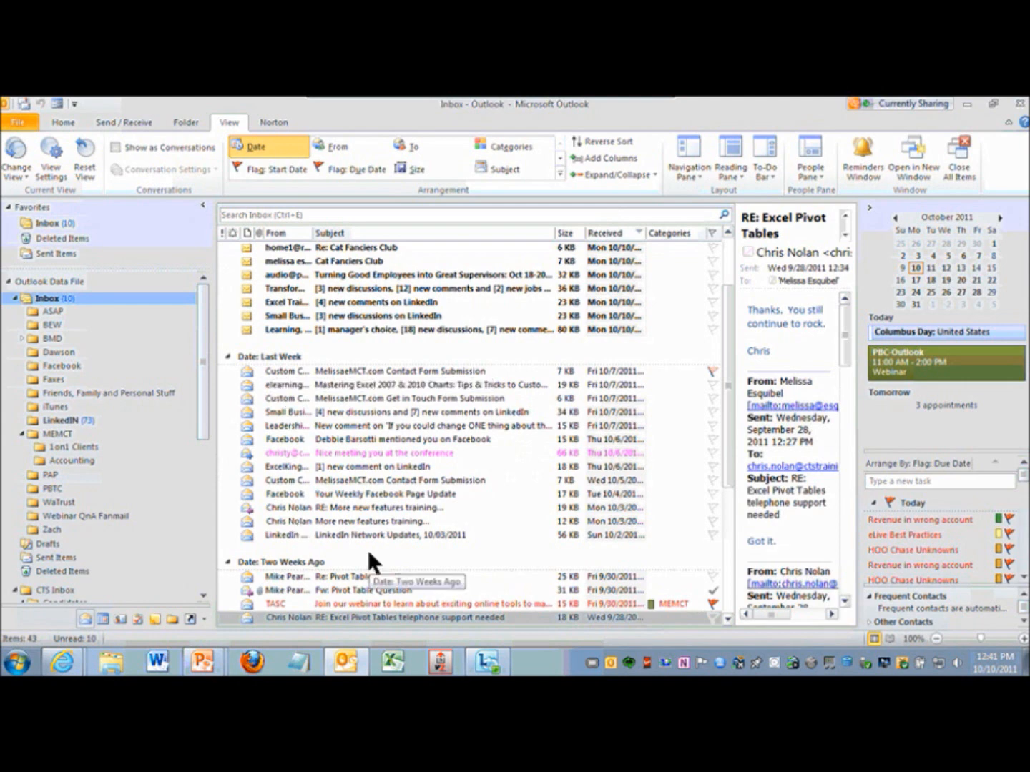
mouse_move(498, 501)
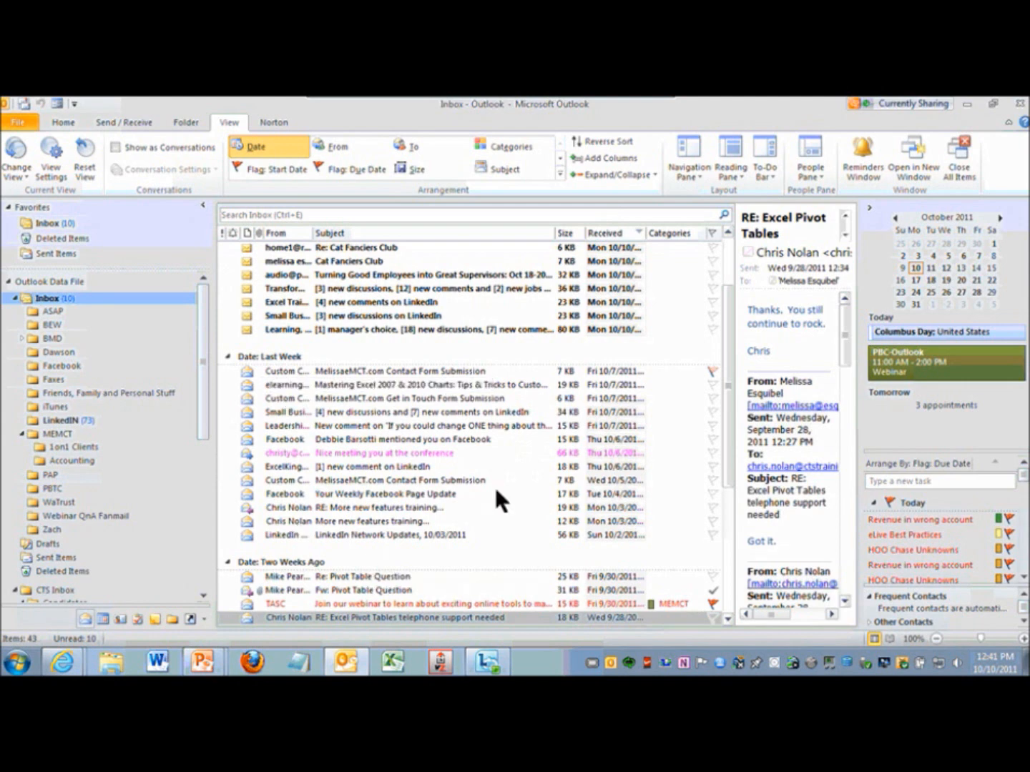
mouse_move(371, 529)
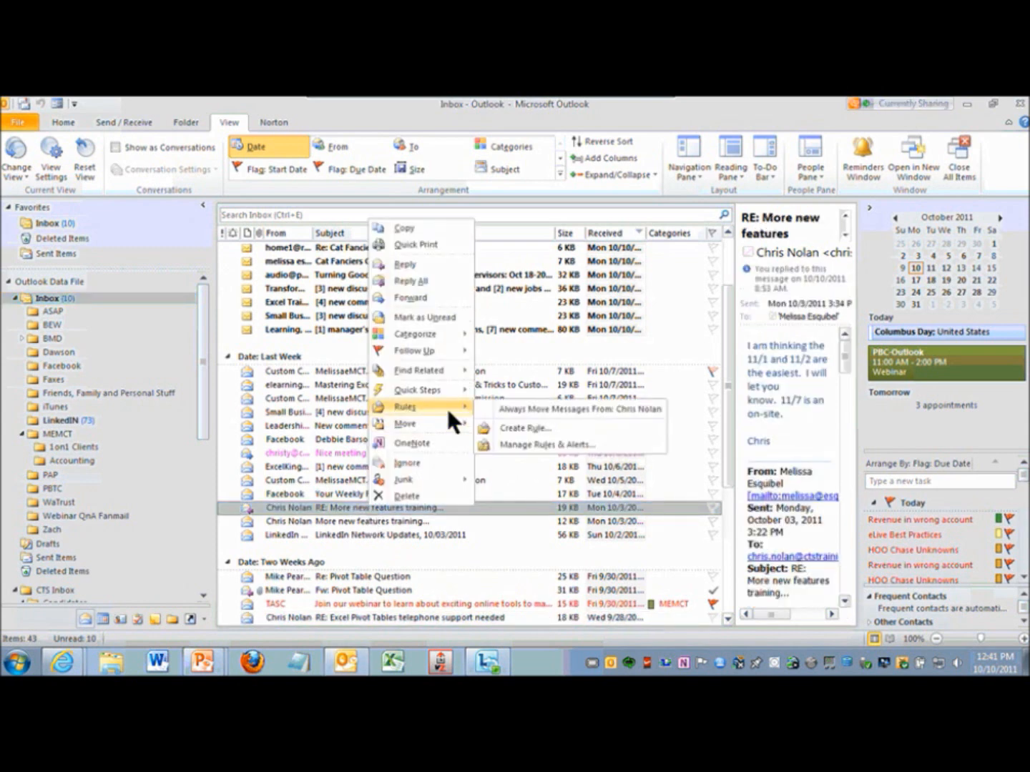
left_click(525, 428)
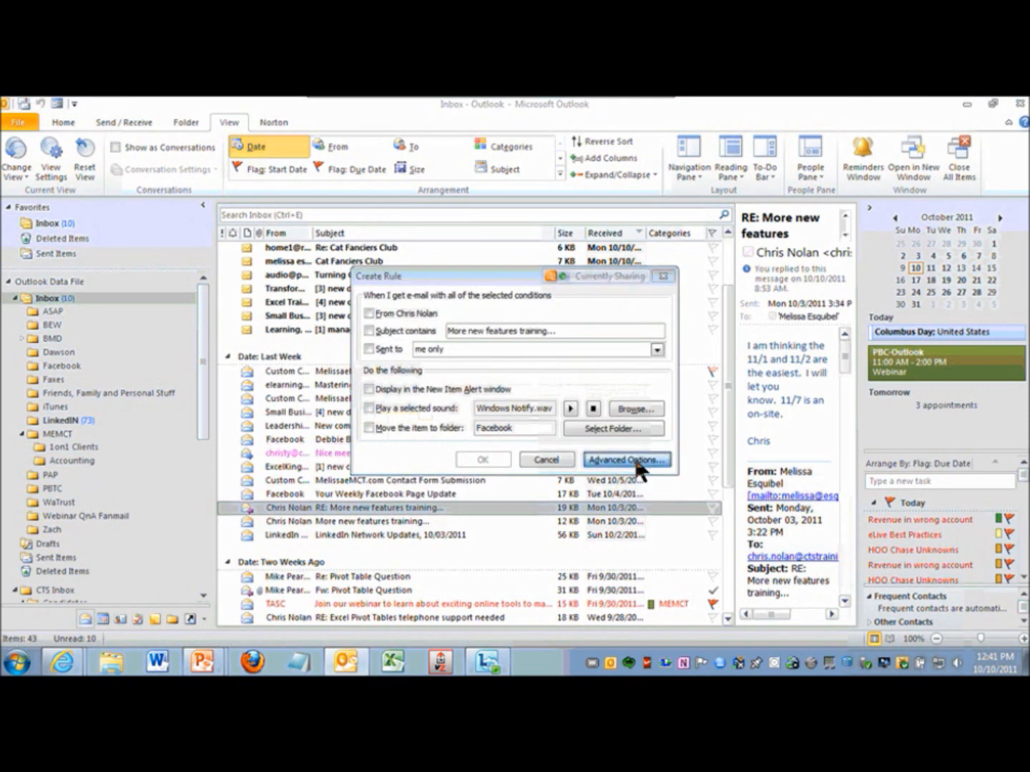
left_click(626, 459)
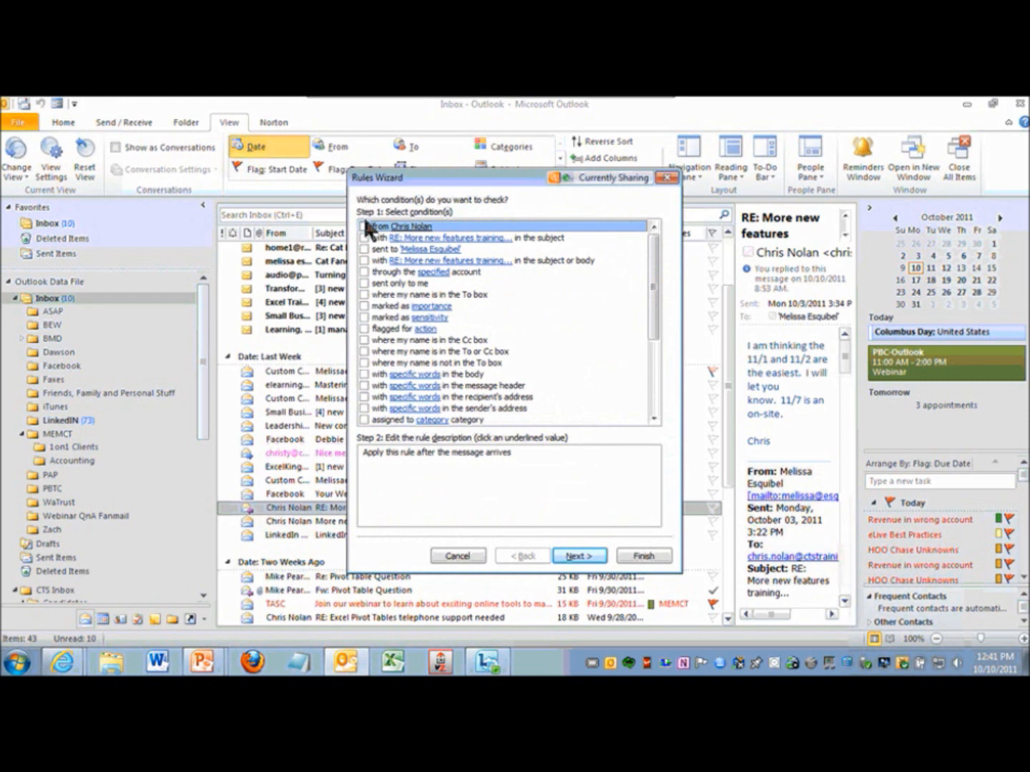
left_click(366, 226)
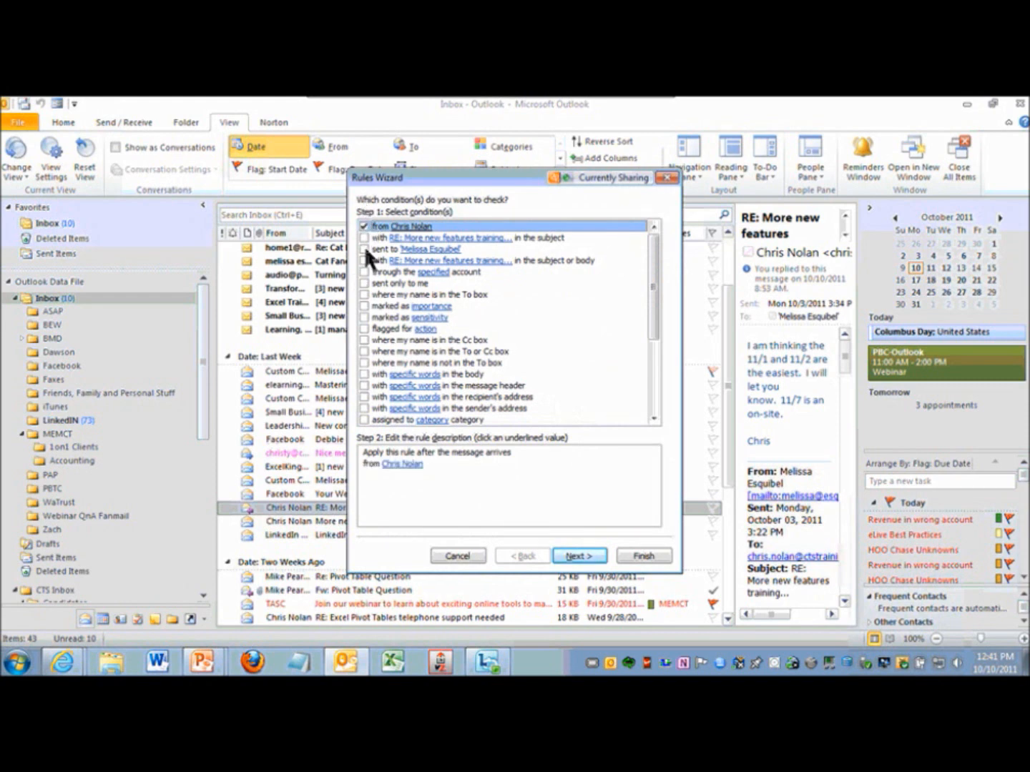
left_click(366, 248)
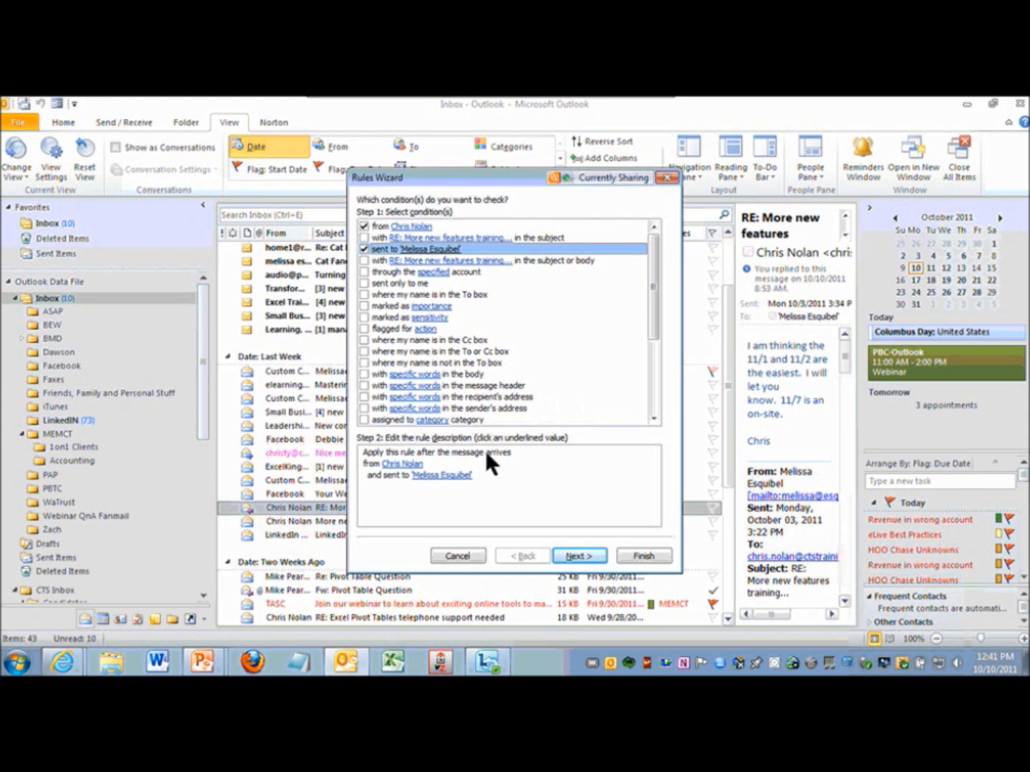
left_click(579, 556)
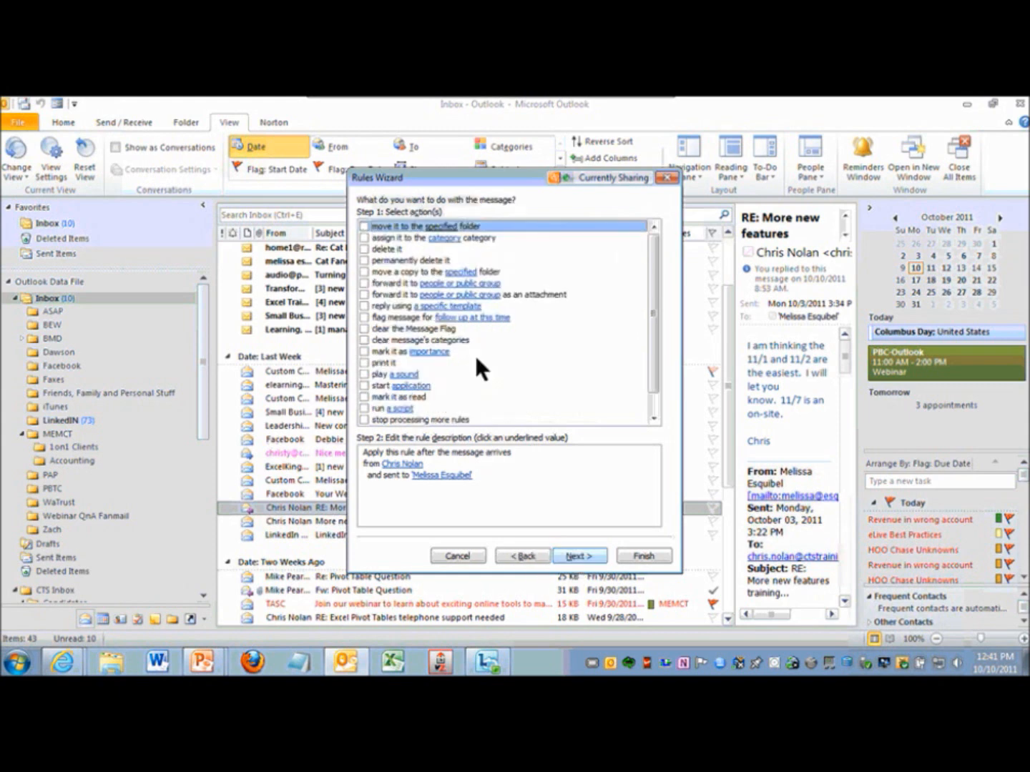
Step: Add the action moving matching messages to the CTS Inbox folder
left_click(365, 226)
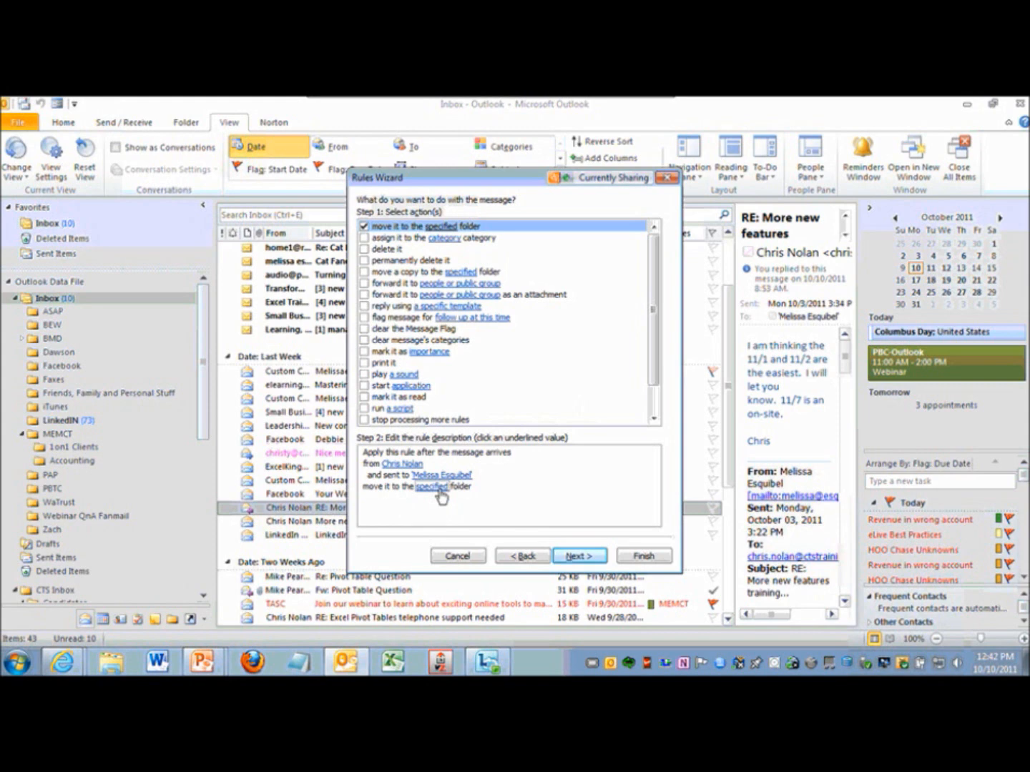
left_click(441, 486)
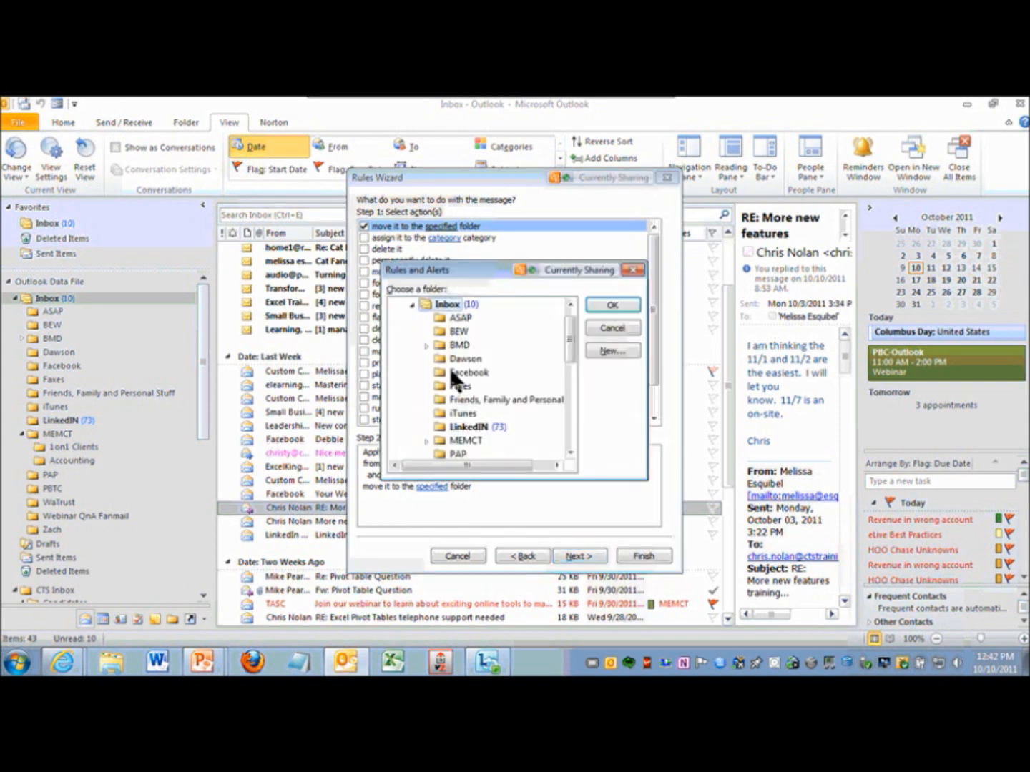
scroll("down", 3)
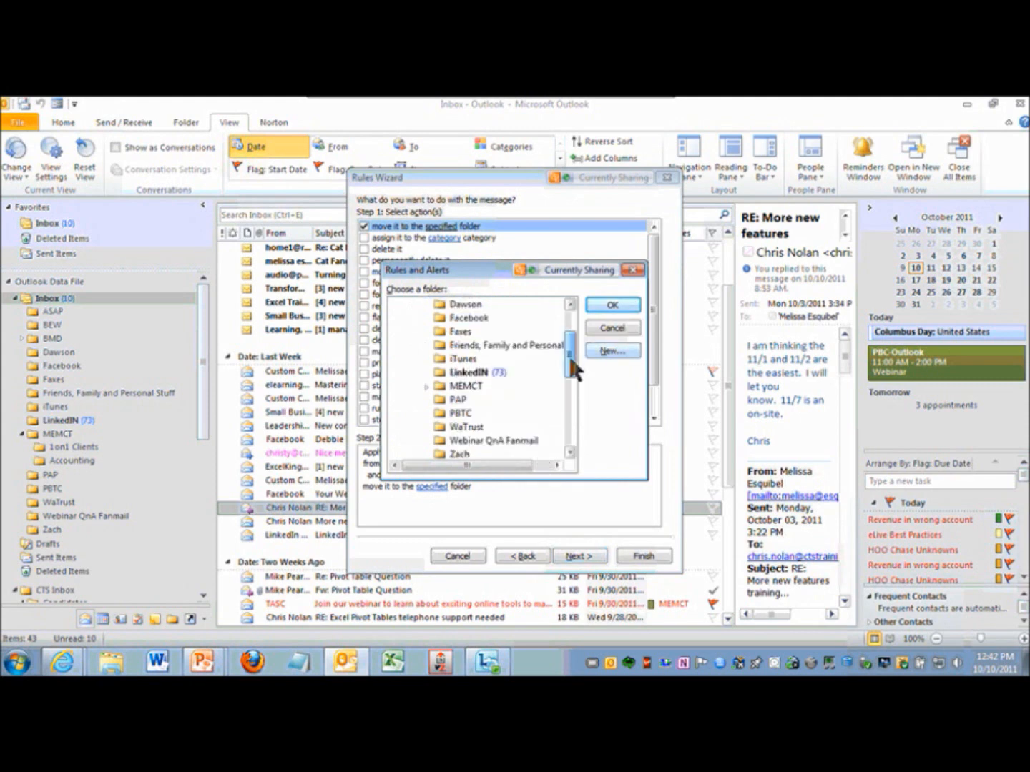
scroll("down", 3)
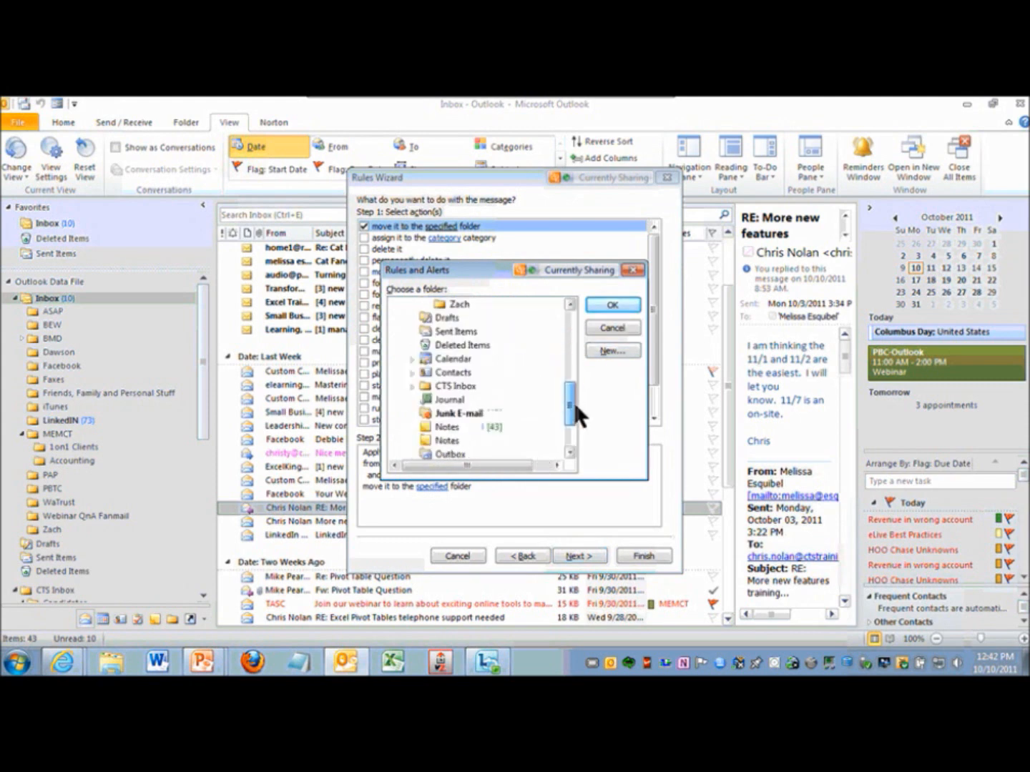
scroll("down", 3)
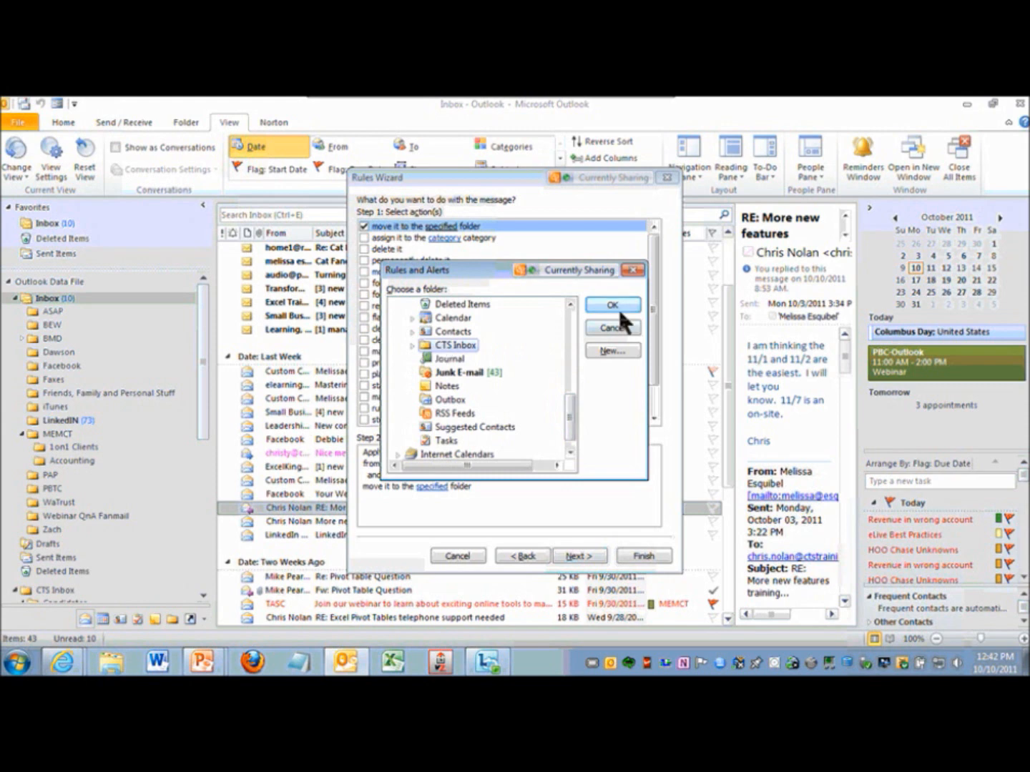
left_click(612, 304)
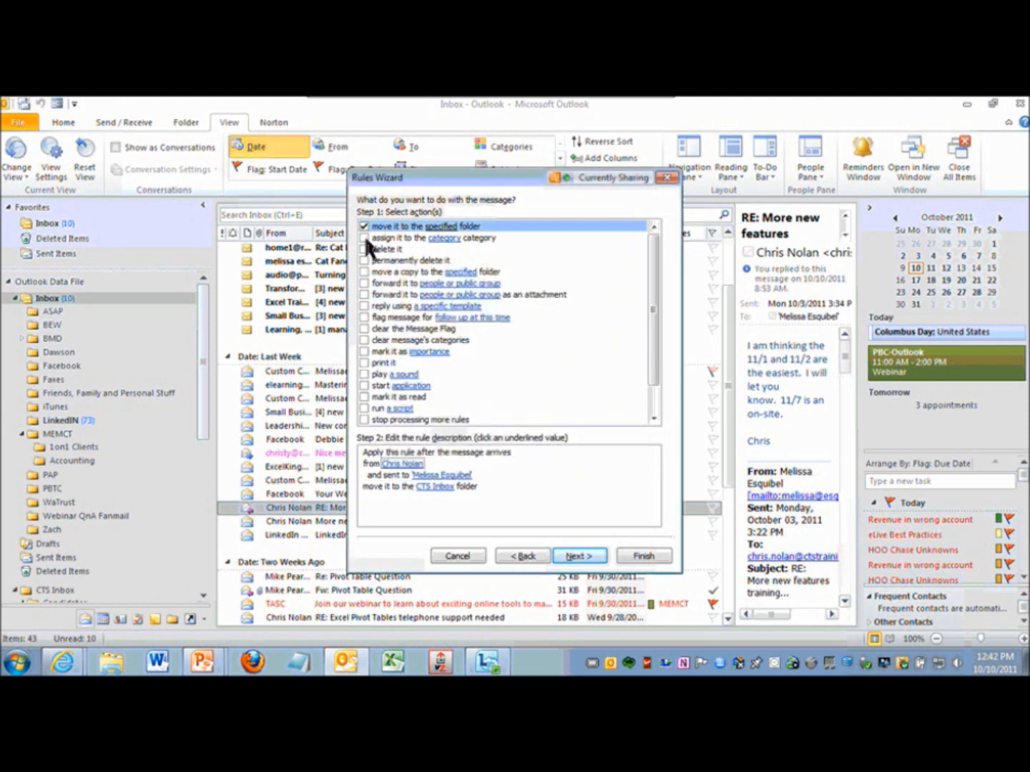
Step: Add the action assigning matching messages to the CTS category
left_click(366, 237)
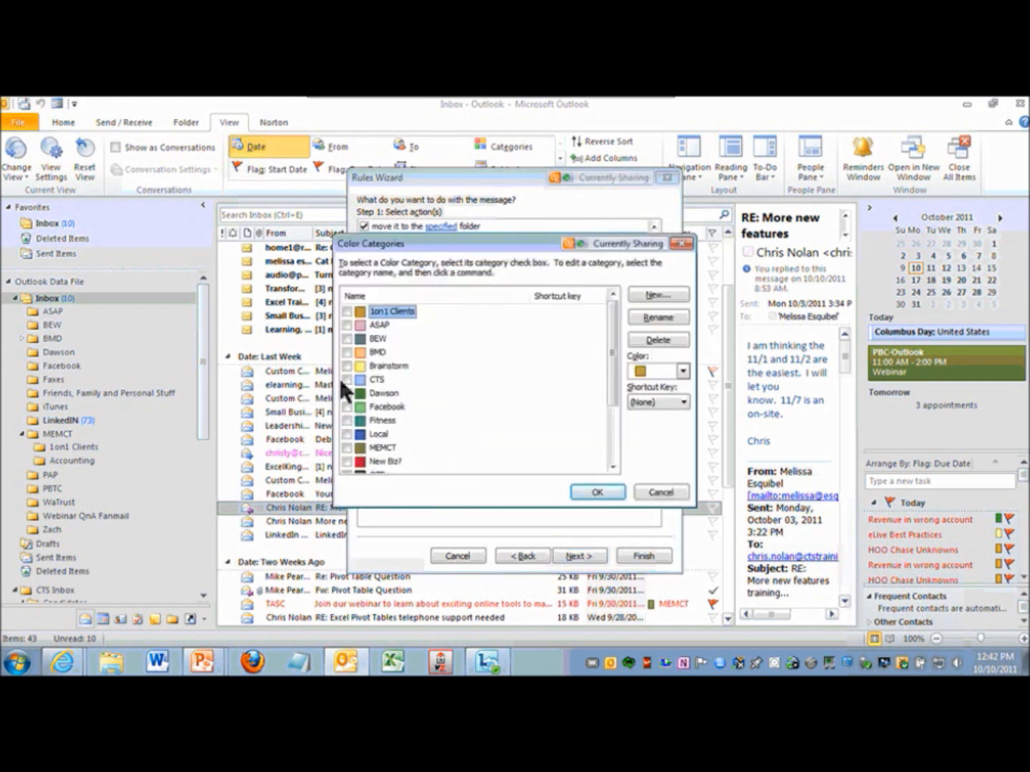
left_click(367, 380)
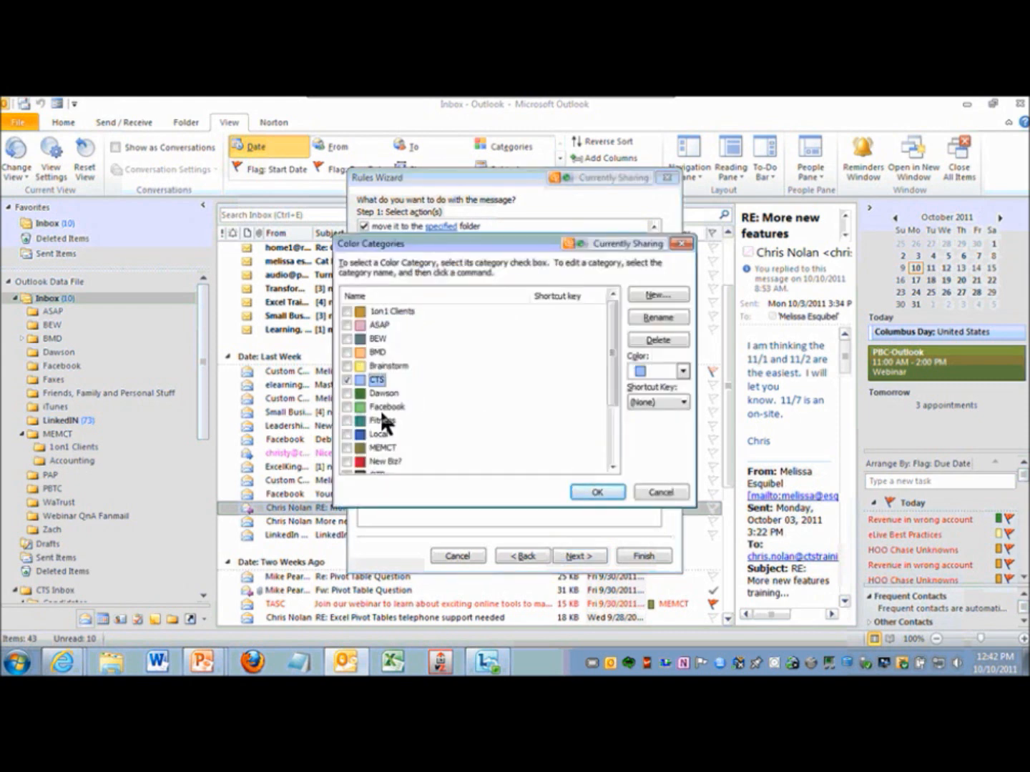
mouse_move(418, 419)
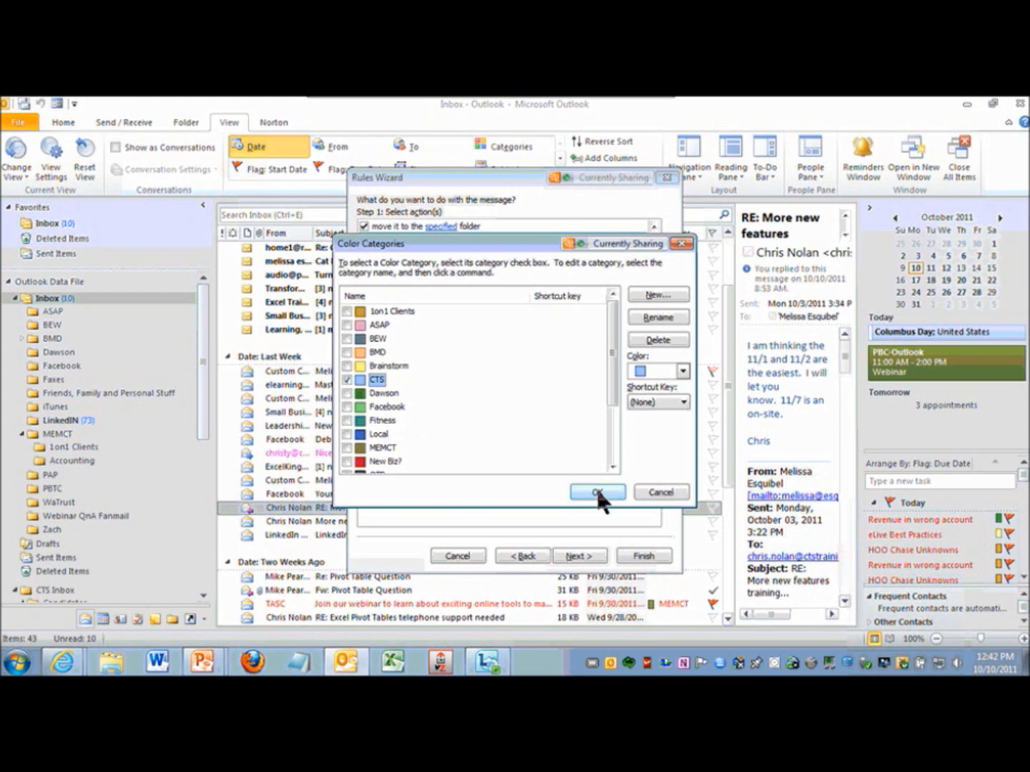
left_click(598, 492)
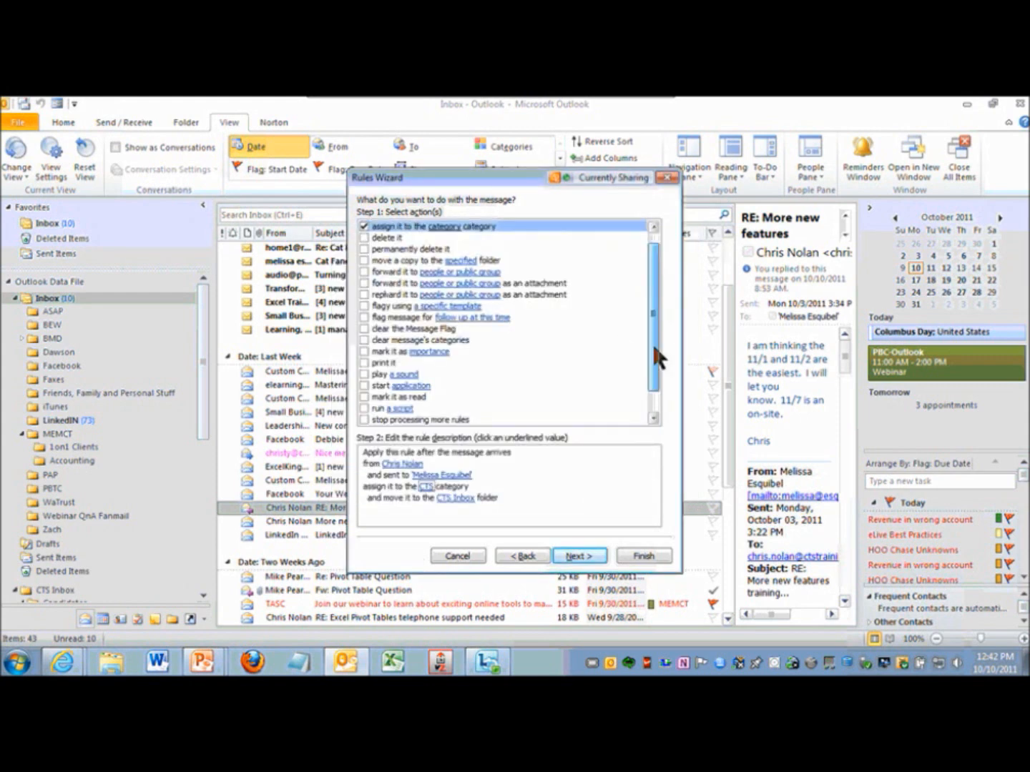
Step: Scroll through the remaining actions, leaving them unchecked
scroll("down", 3)
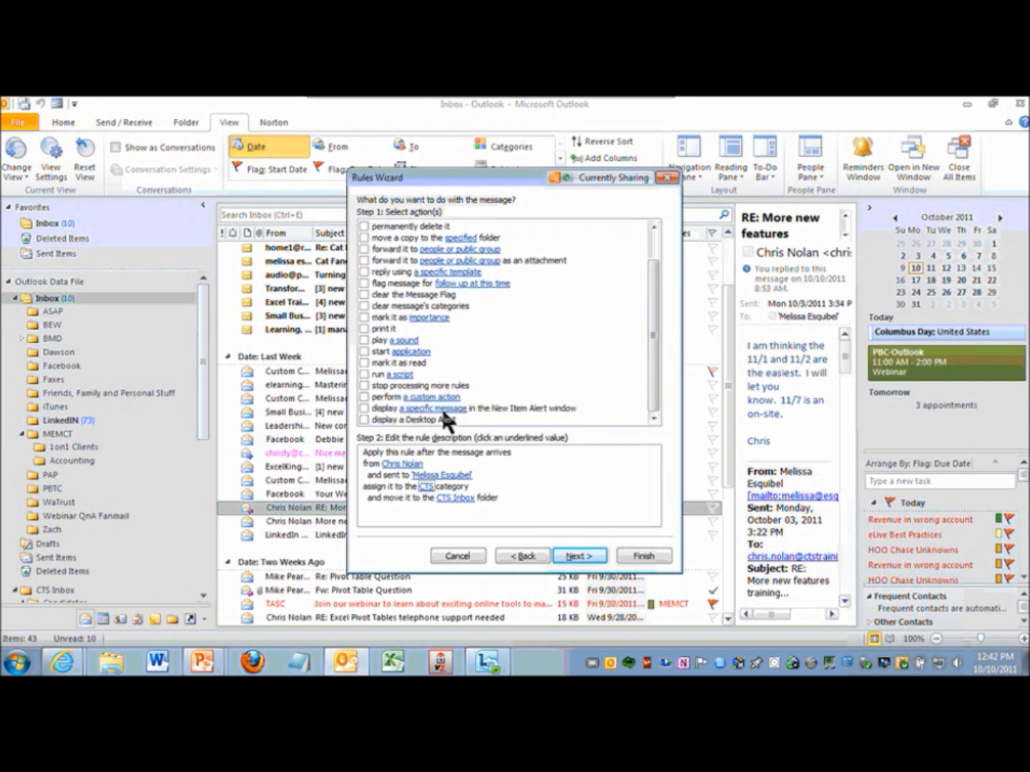
mouse_move(448, 412)
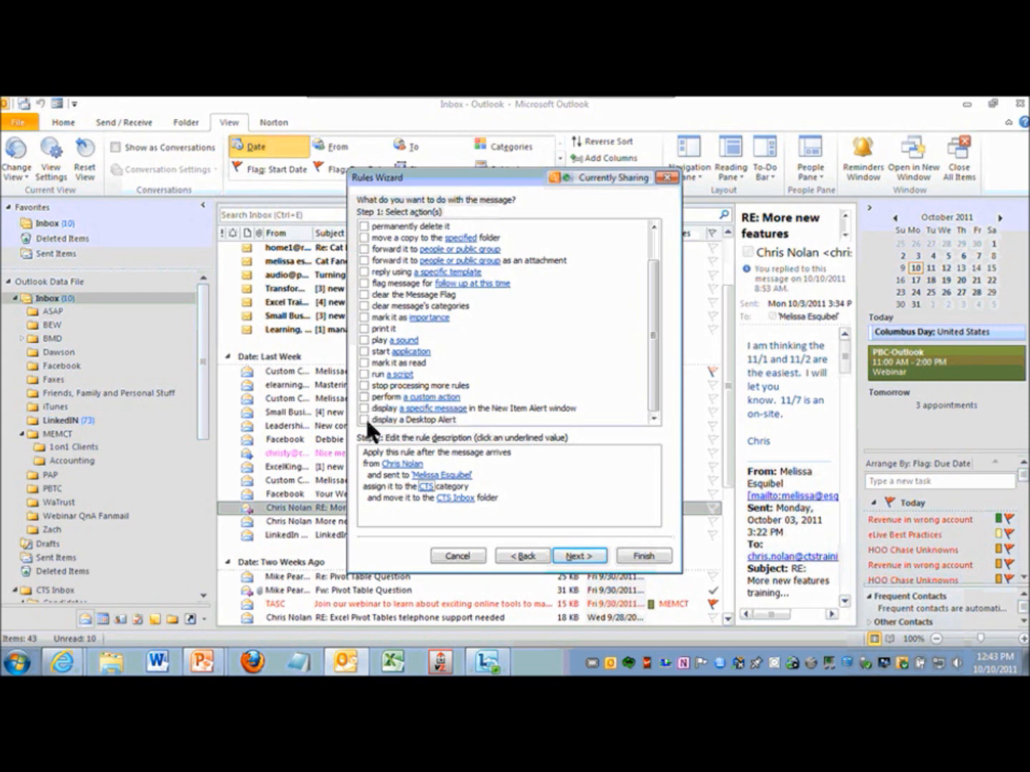
mouse_move(719, 508)
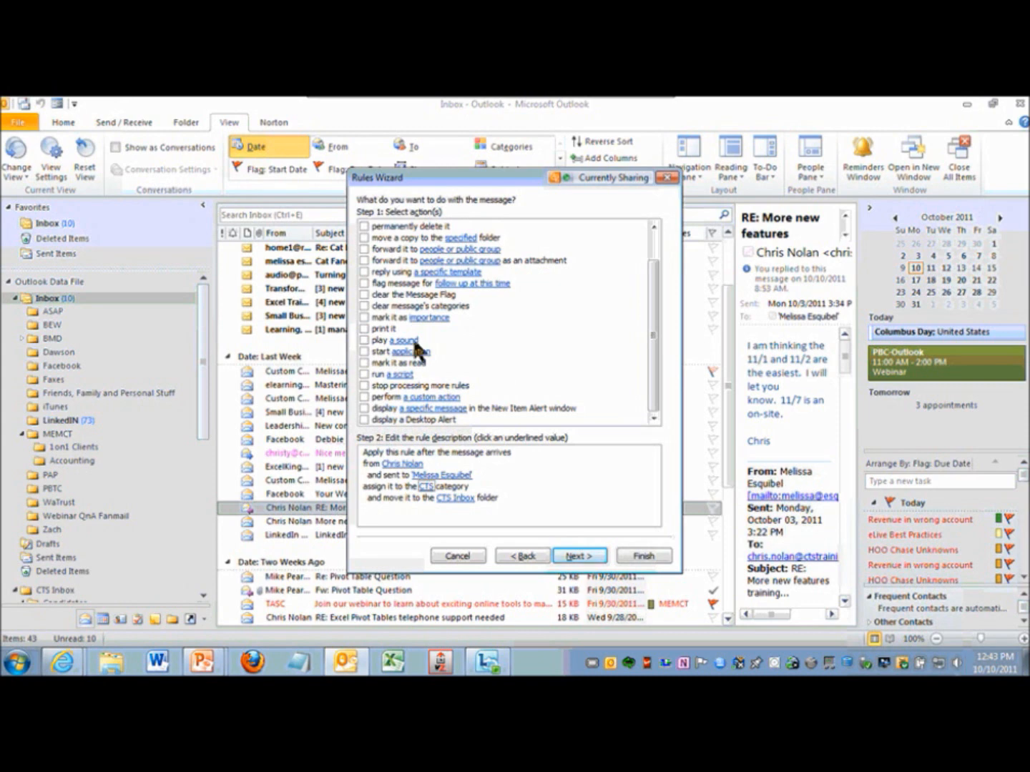
mouse_move(430, 490)
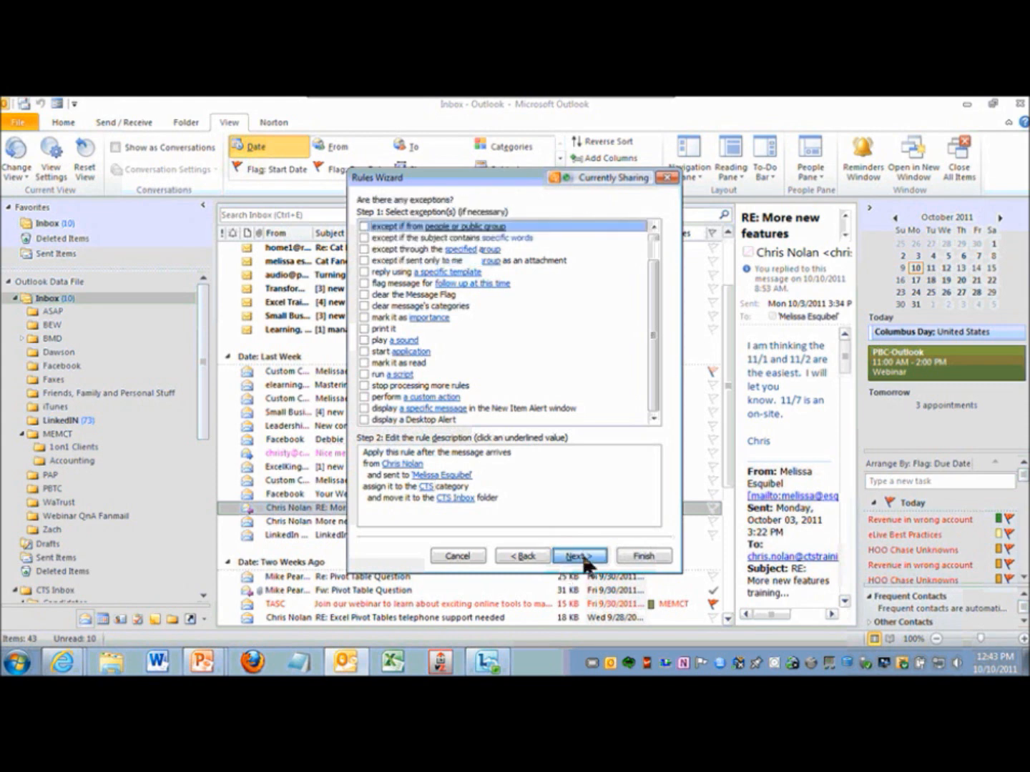
Step: Scroll through the exceptions list without selecting any exceptions
scroll("down", 3)
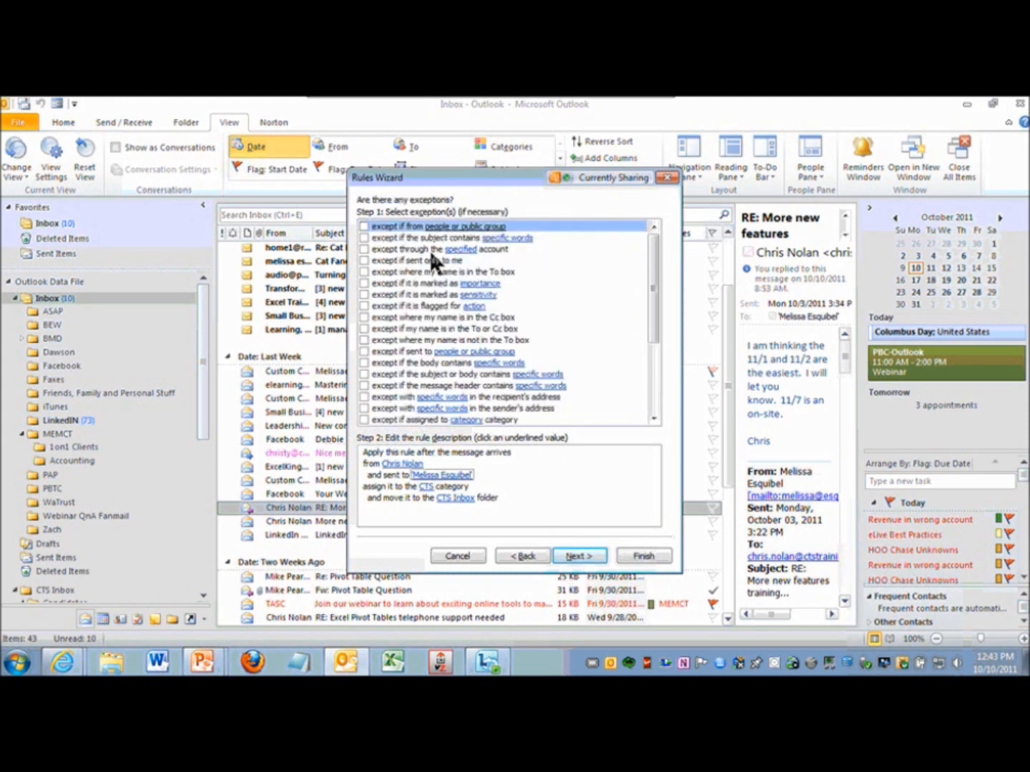
mouse_move(576, 301)
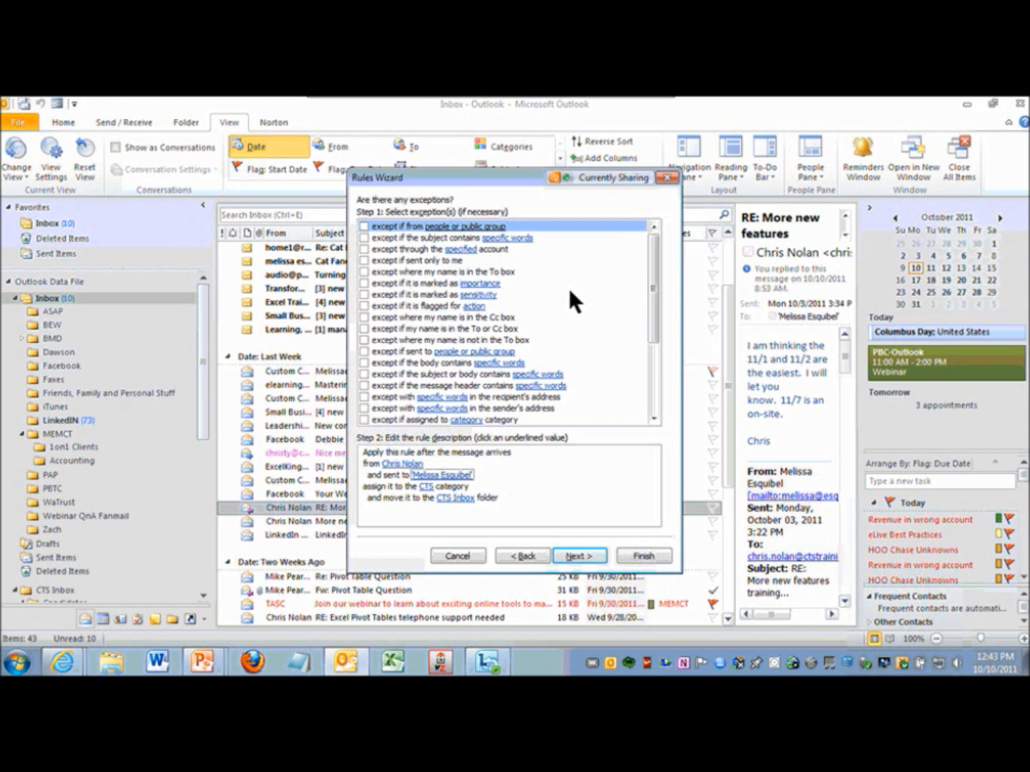
mouse_move(529, 246)
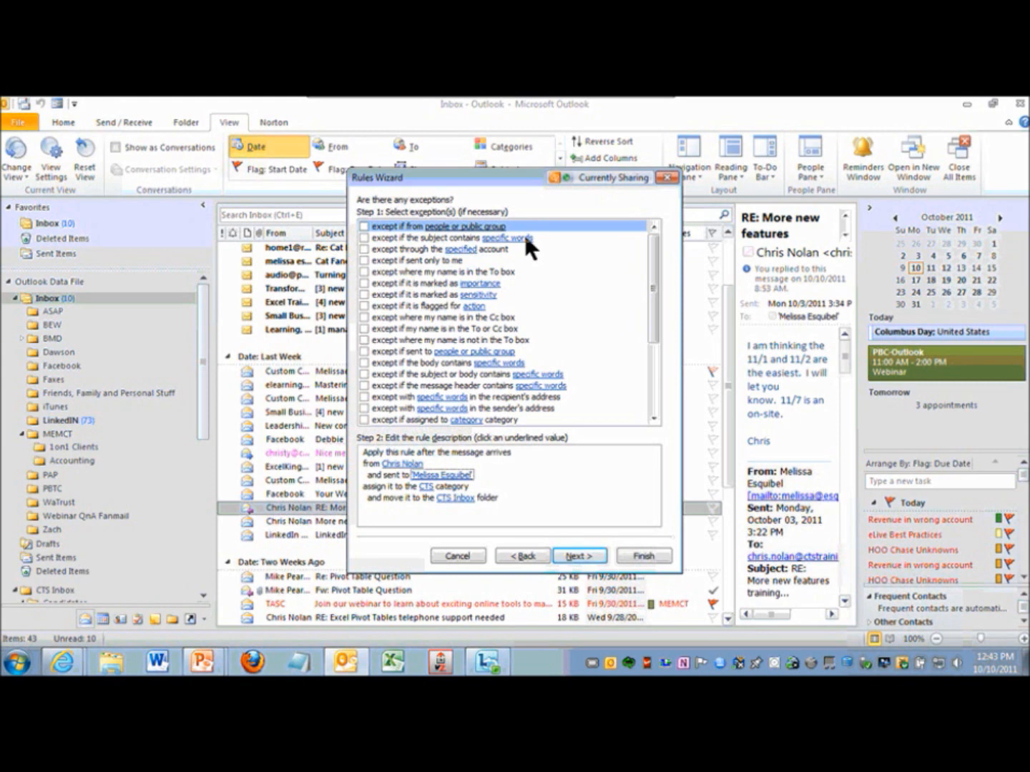
mouse_move(530, 249)
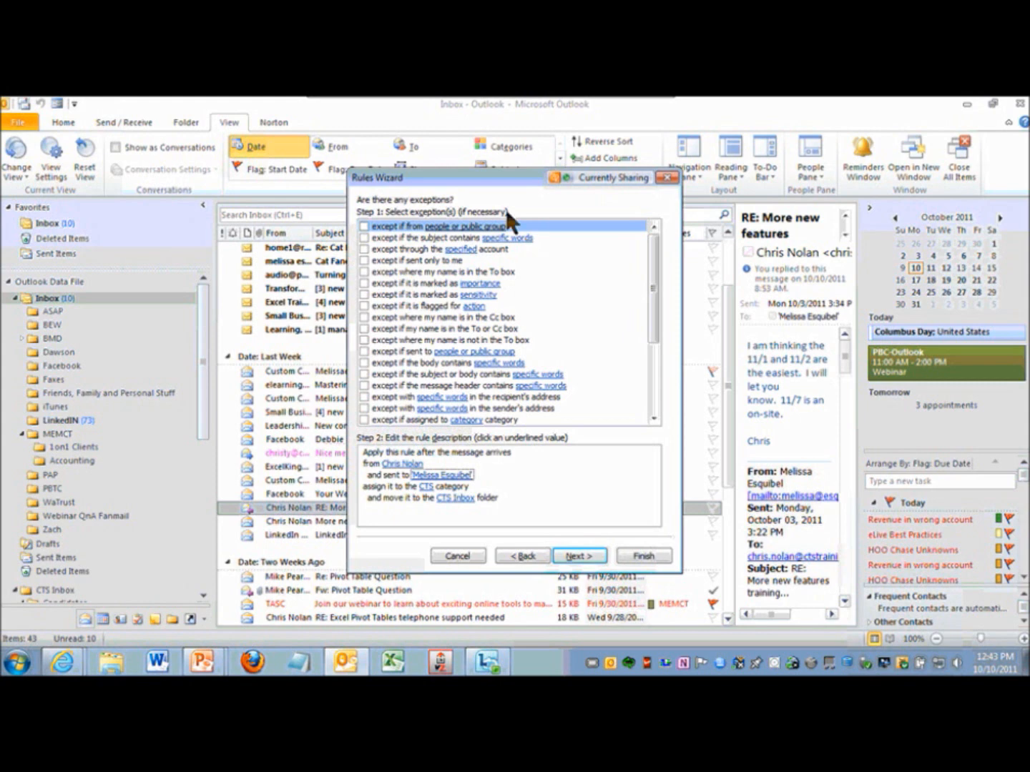
mouse_move(438, 383)
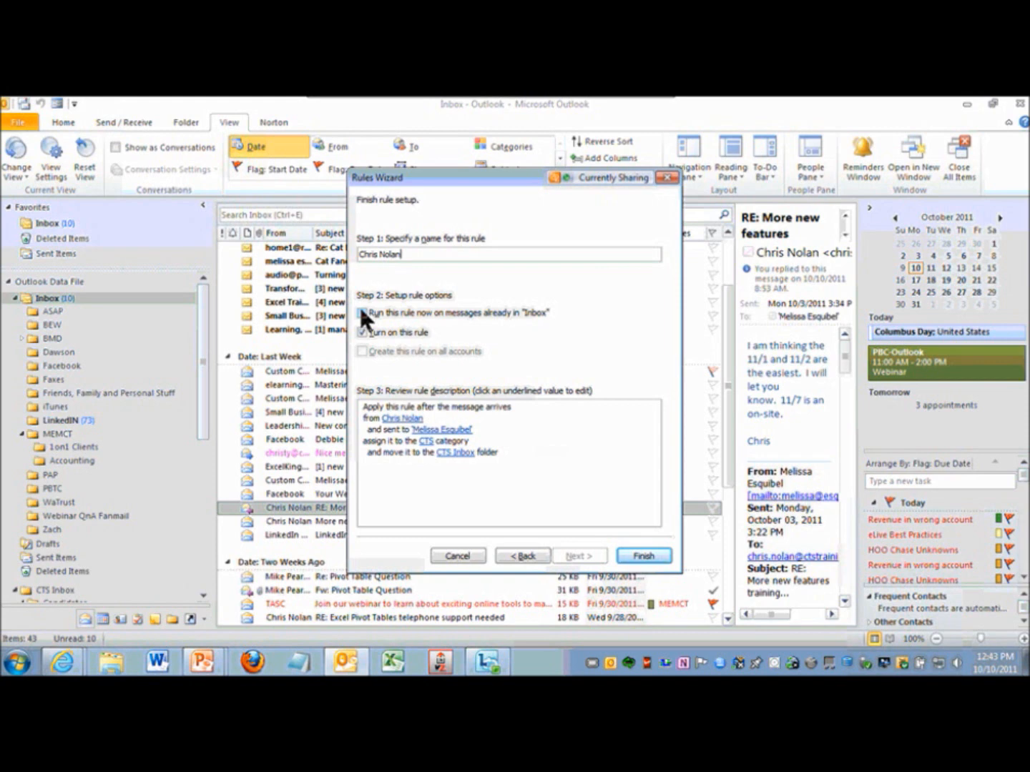
Step: Finish the Chris Nolan rule and return to the Home ribbon
left_click(362, 312)
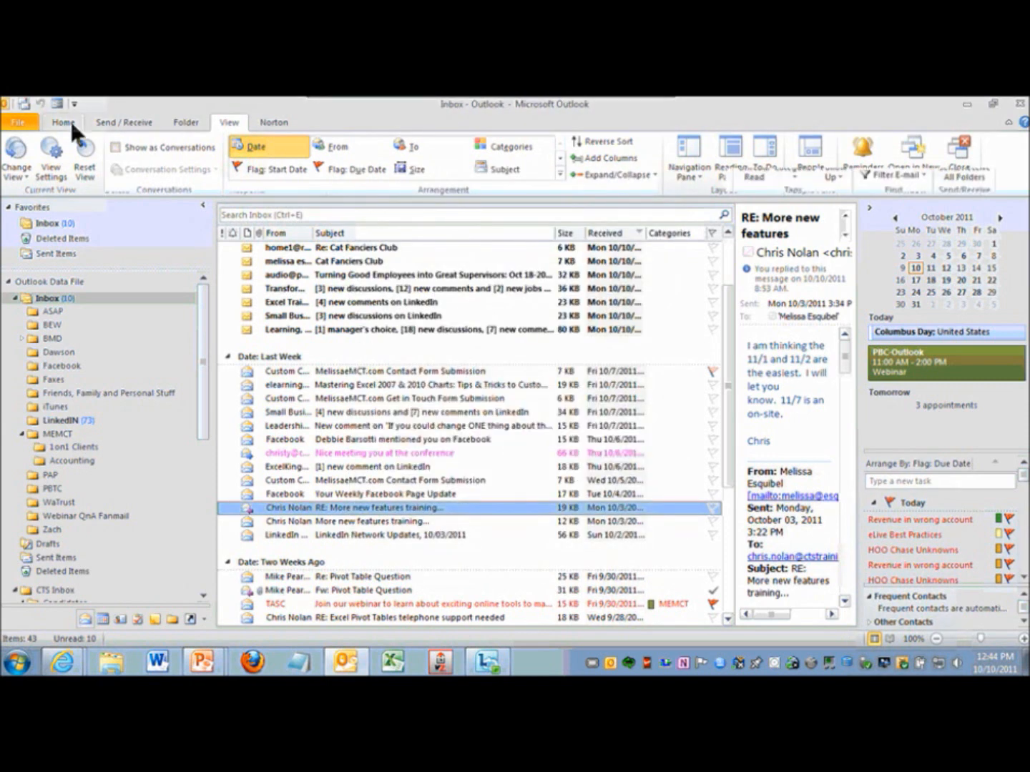
left_click(63, 121)
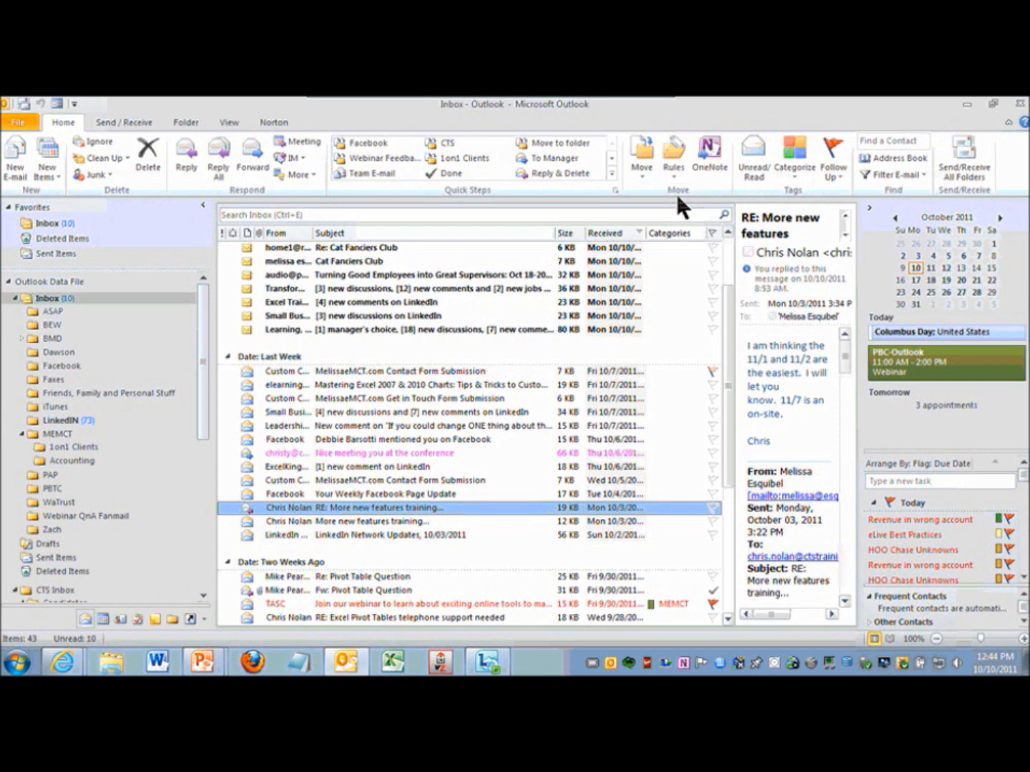
left_click(673, 156)
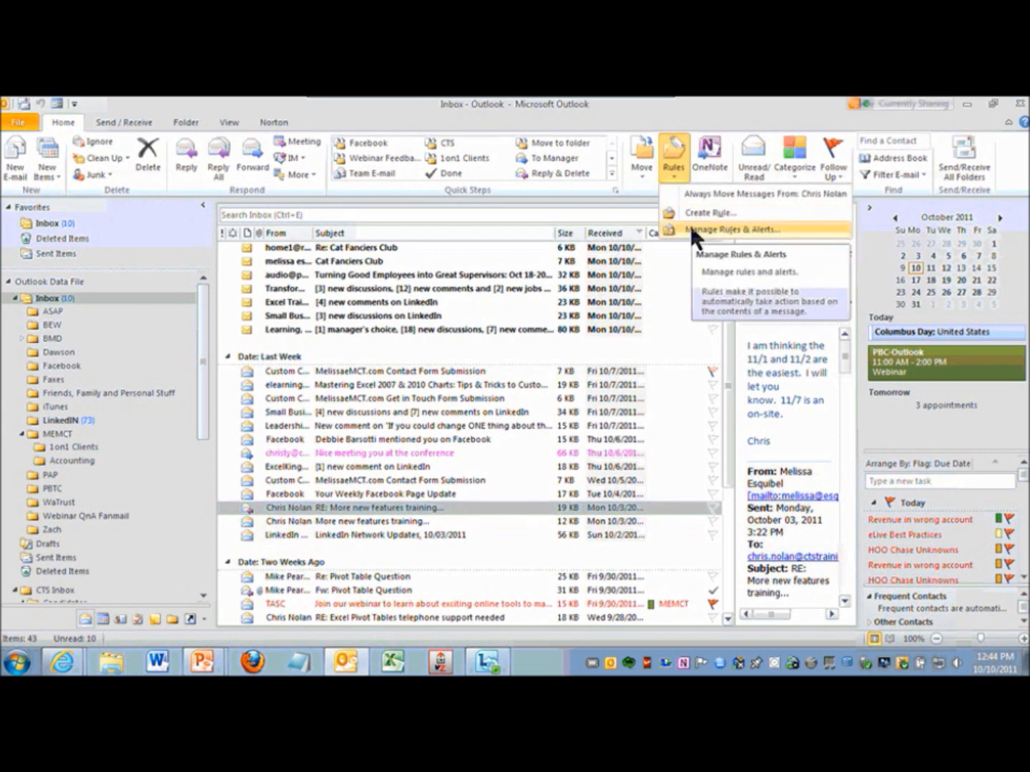
left_click(727, 228)
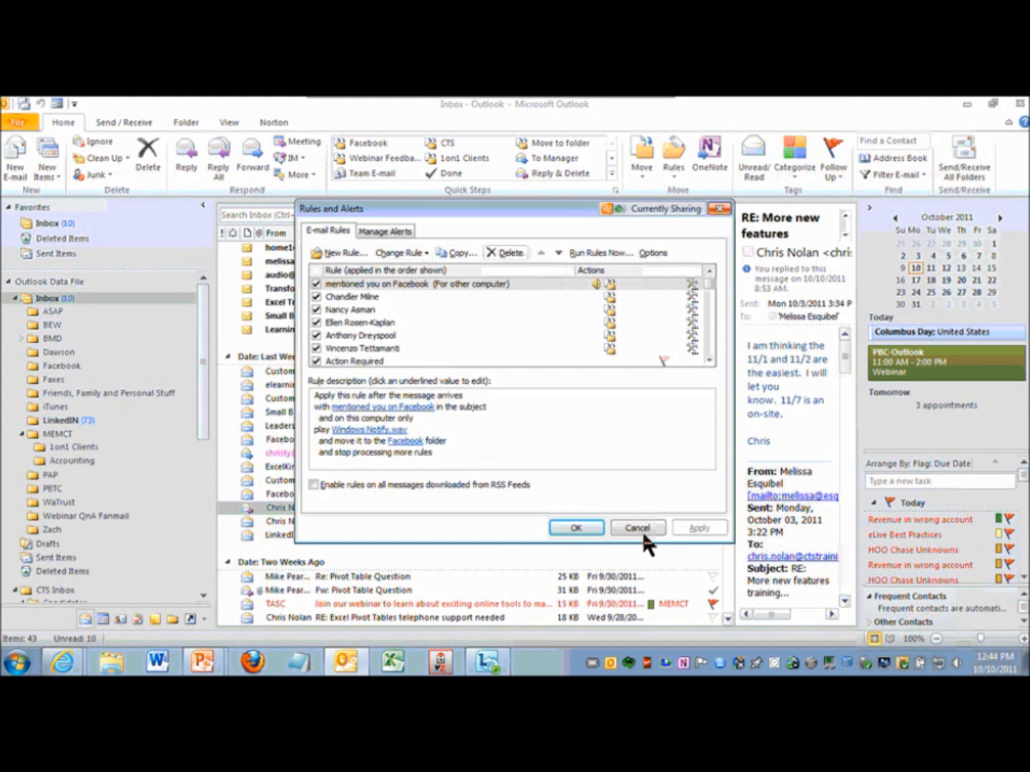
left_click(637, 528)
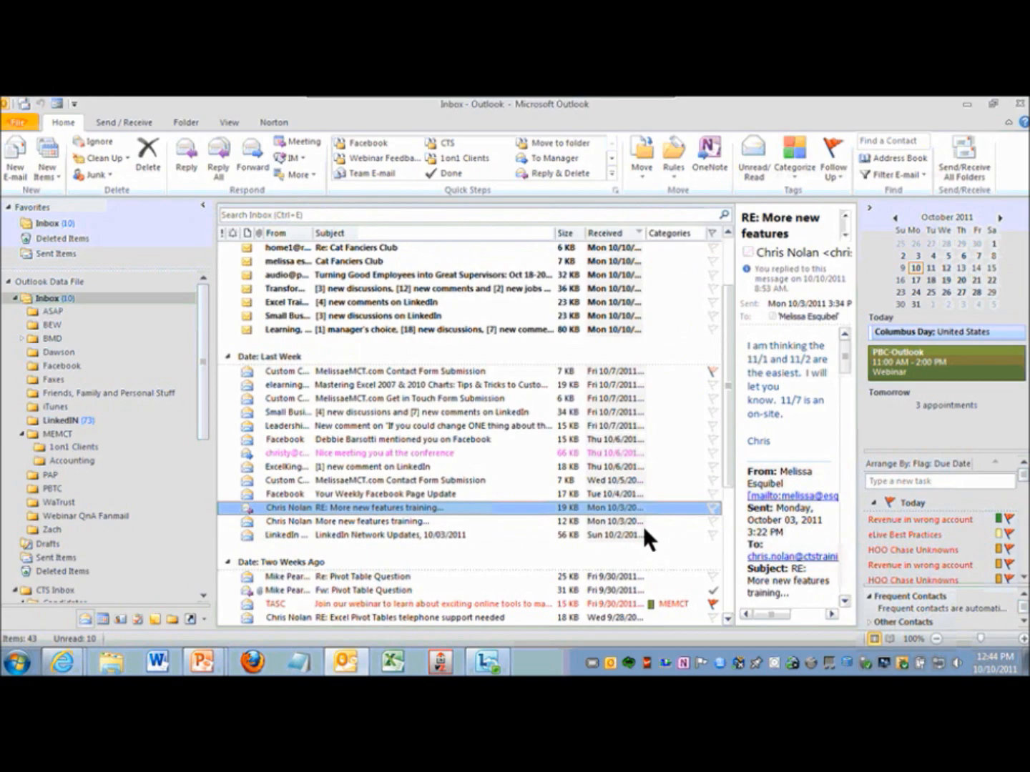